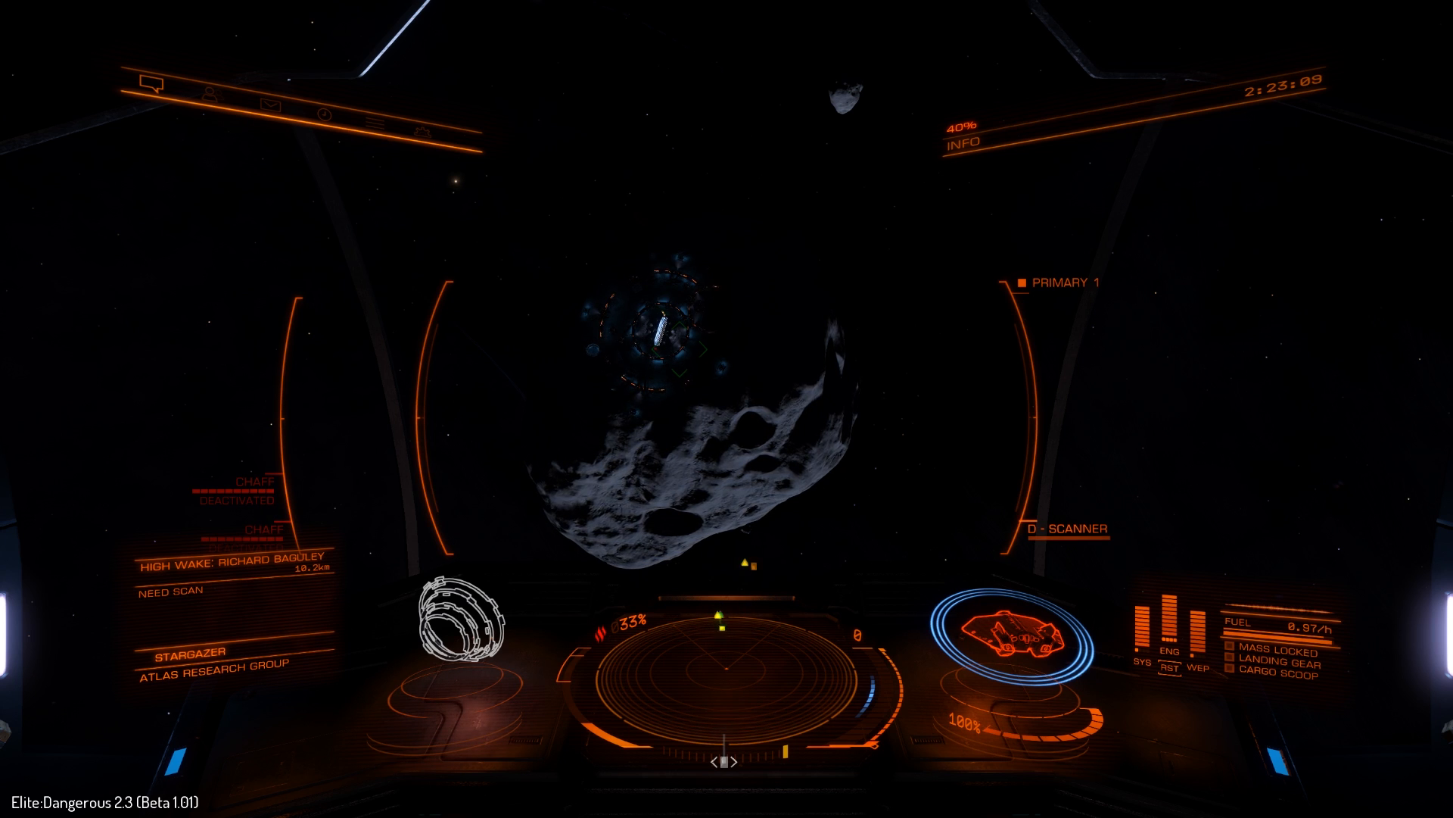
# - Pause the flight and reach the Controls settings through the Options menu
pyautogui.press('Escape')
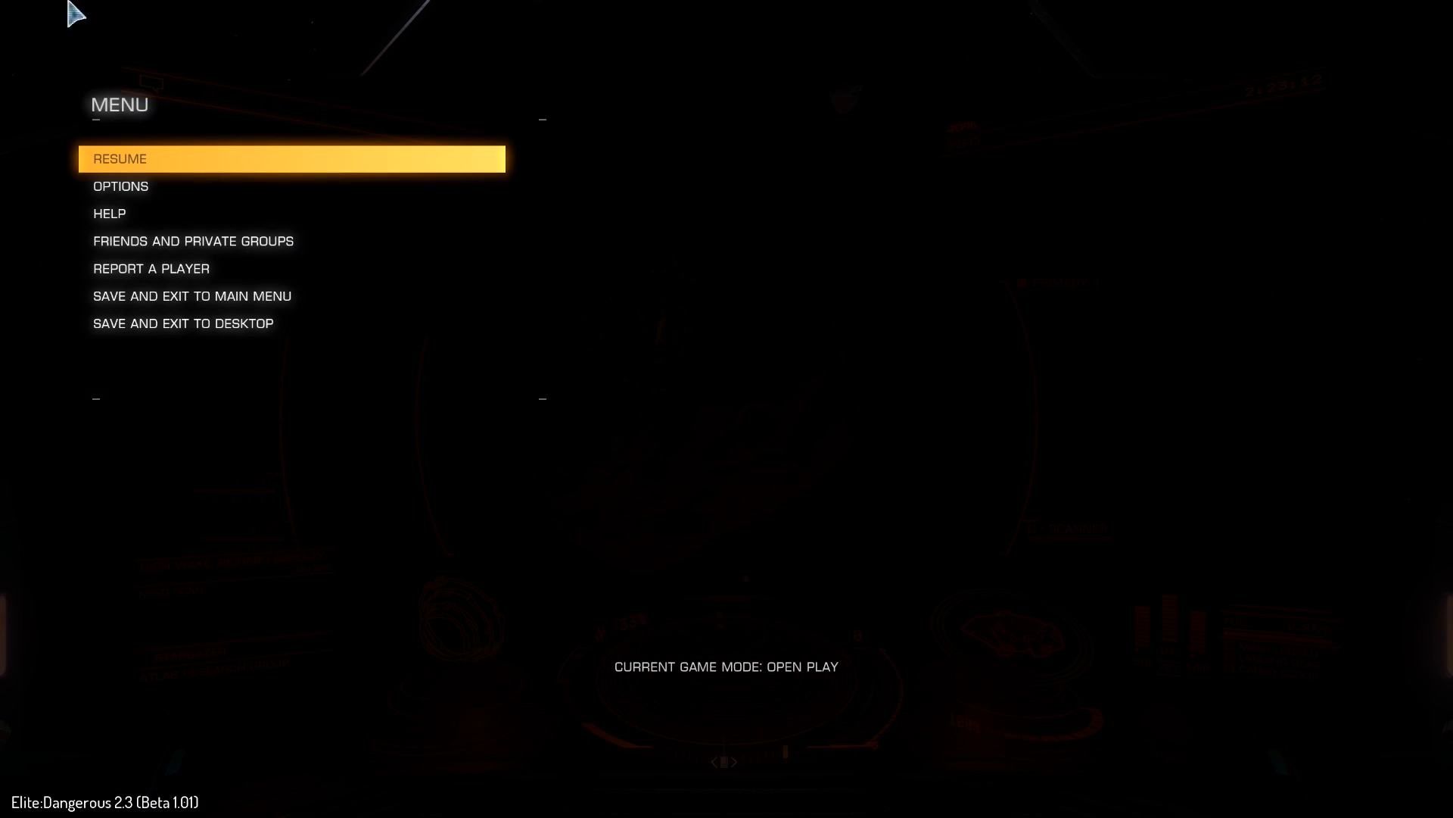
pyautogui.click(121, 184)
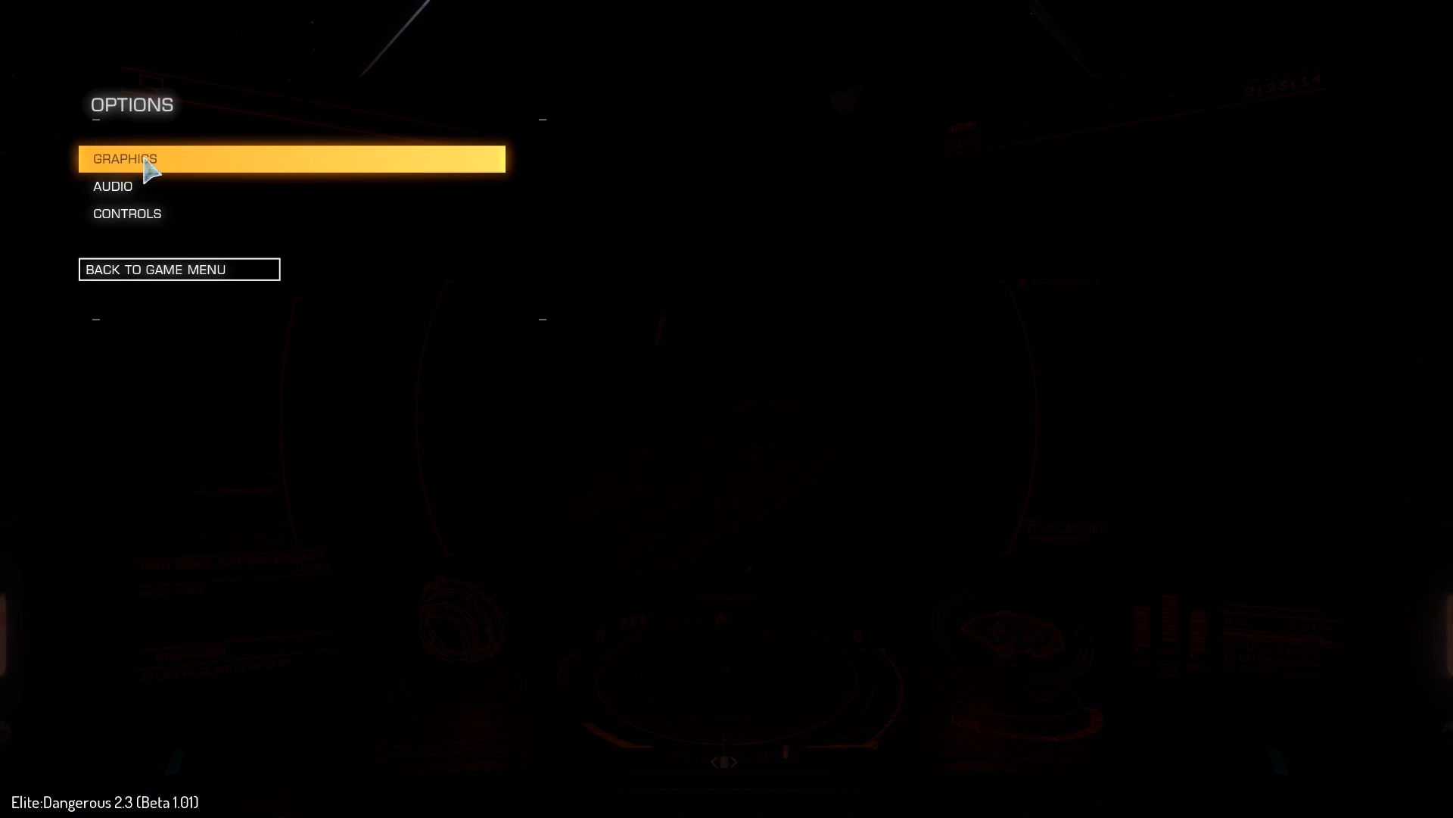
pyautogui.click(127, 213)
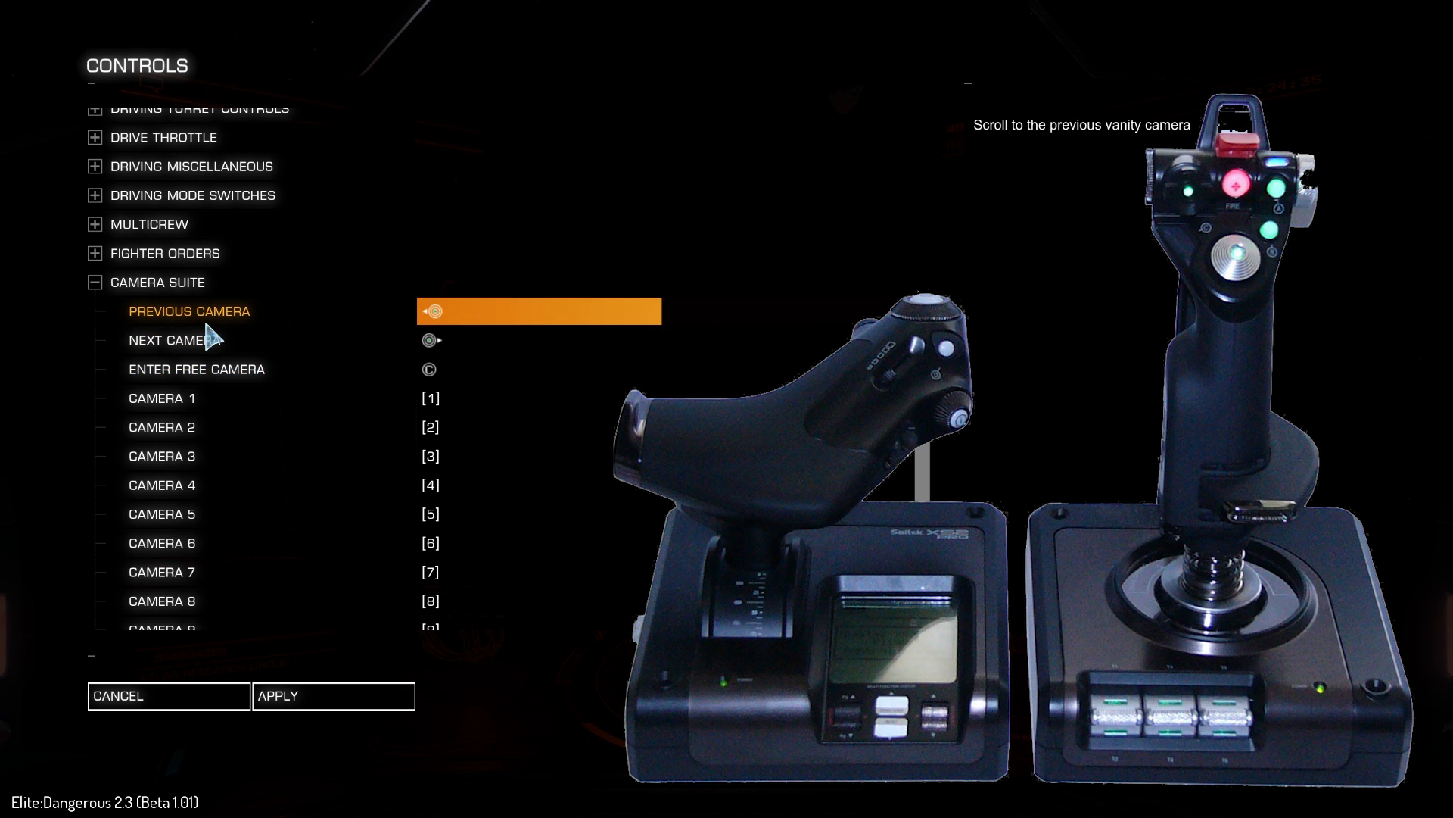
pyautogui.moveTo(440, 320)
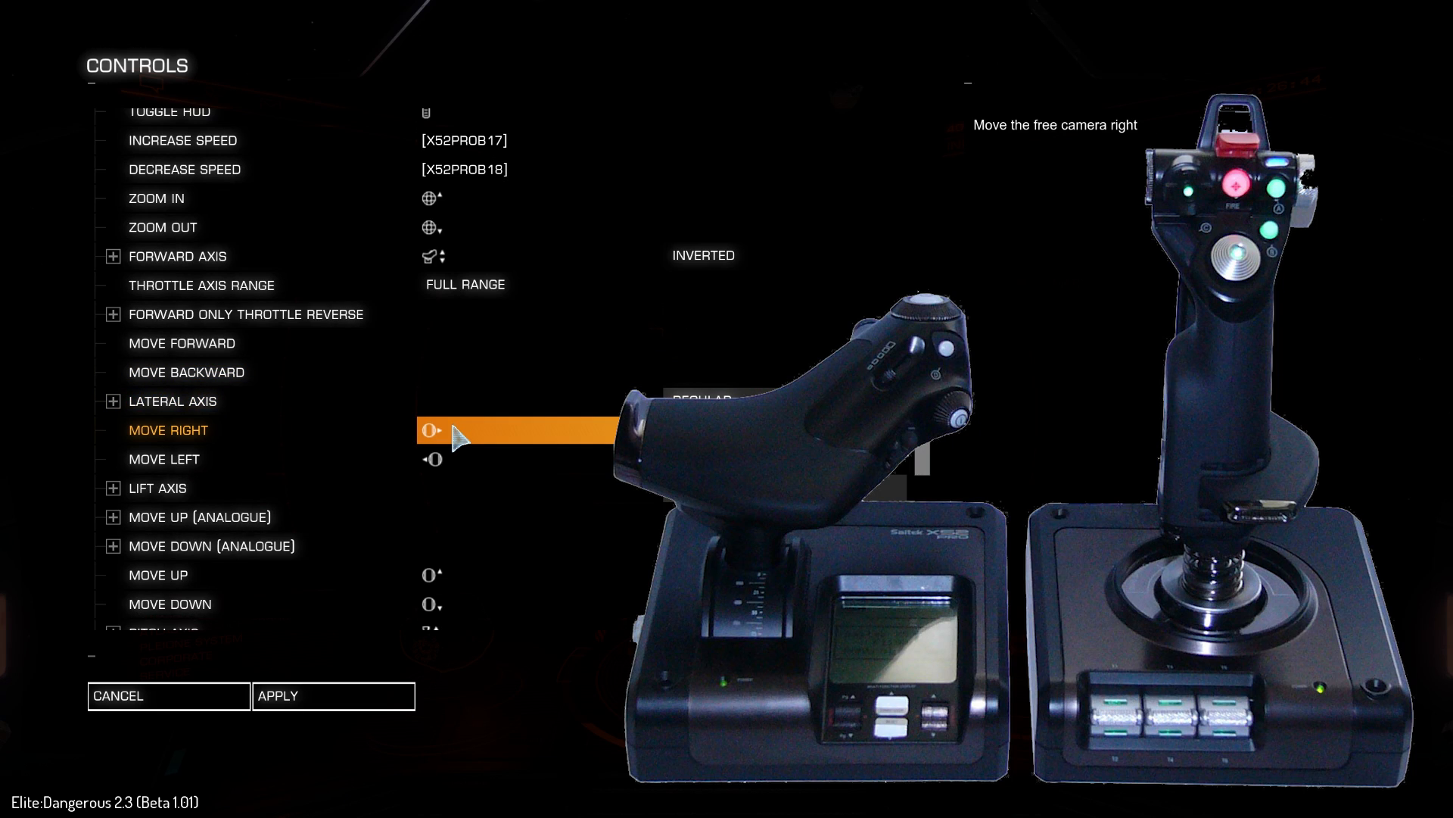
# - Scroll the Free Camera section to the pitch, yaw and relative mouse axis bindings
pyautogui.click(431, 457)
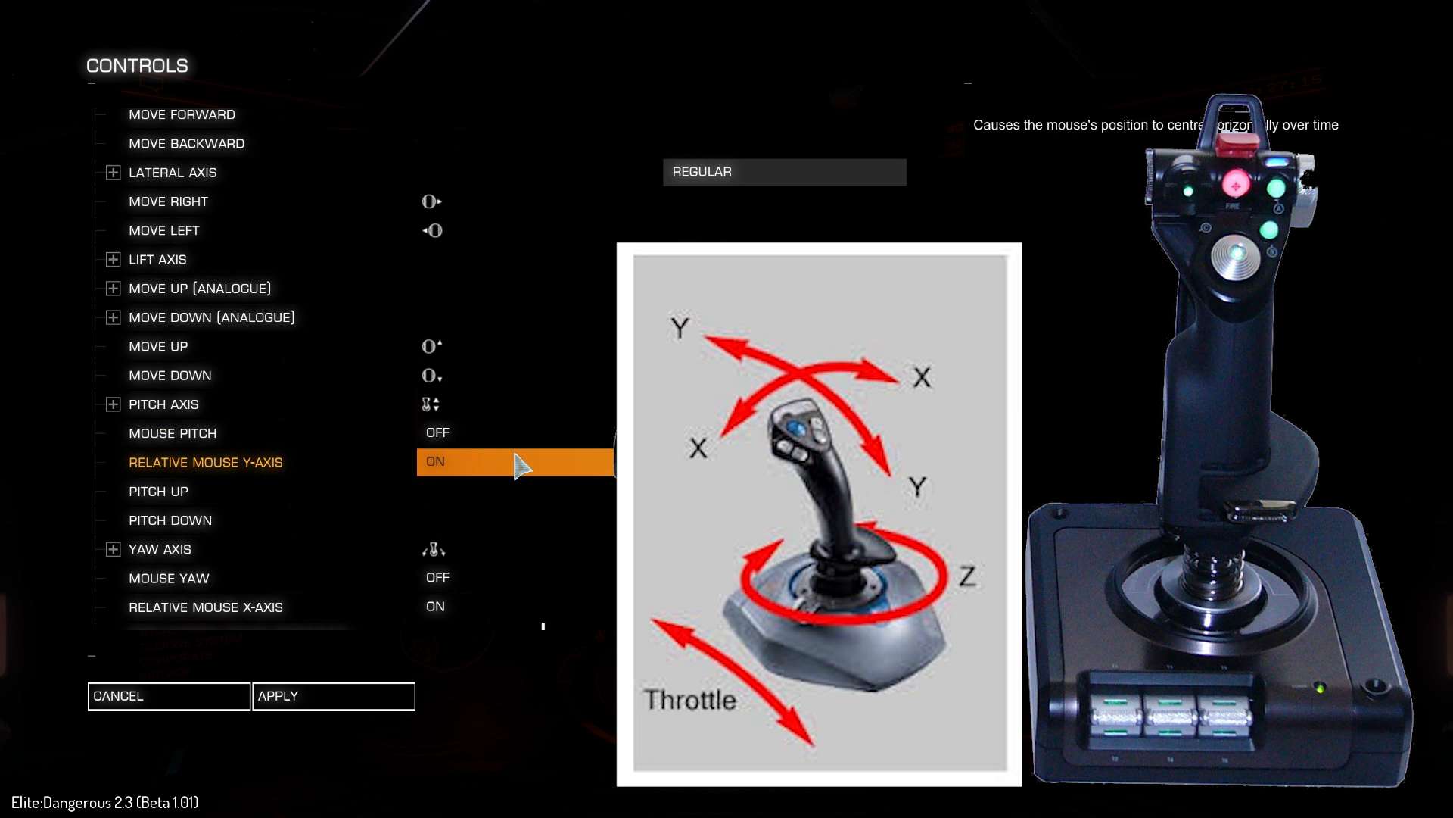
pyautogui.scroll(-3)
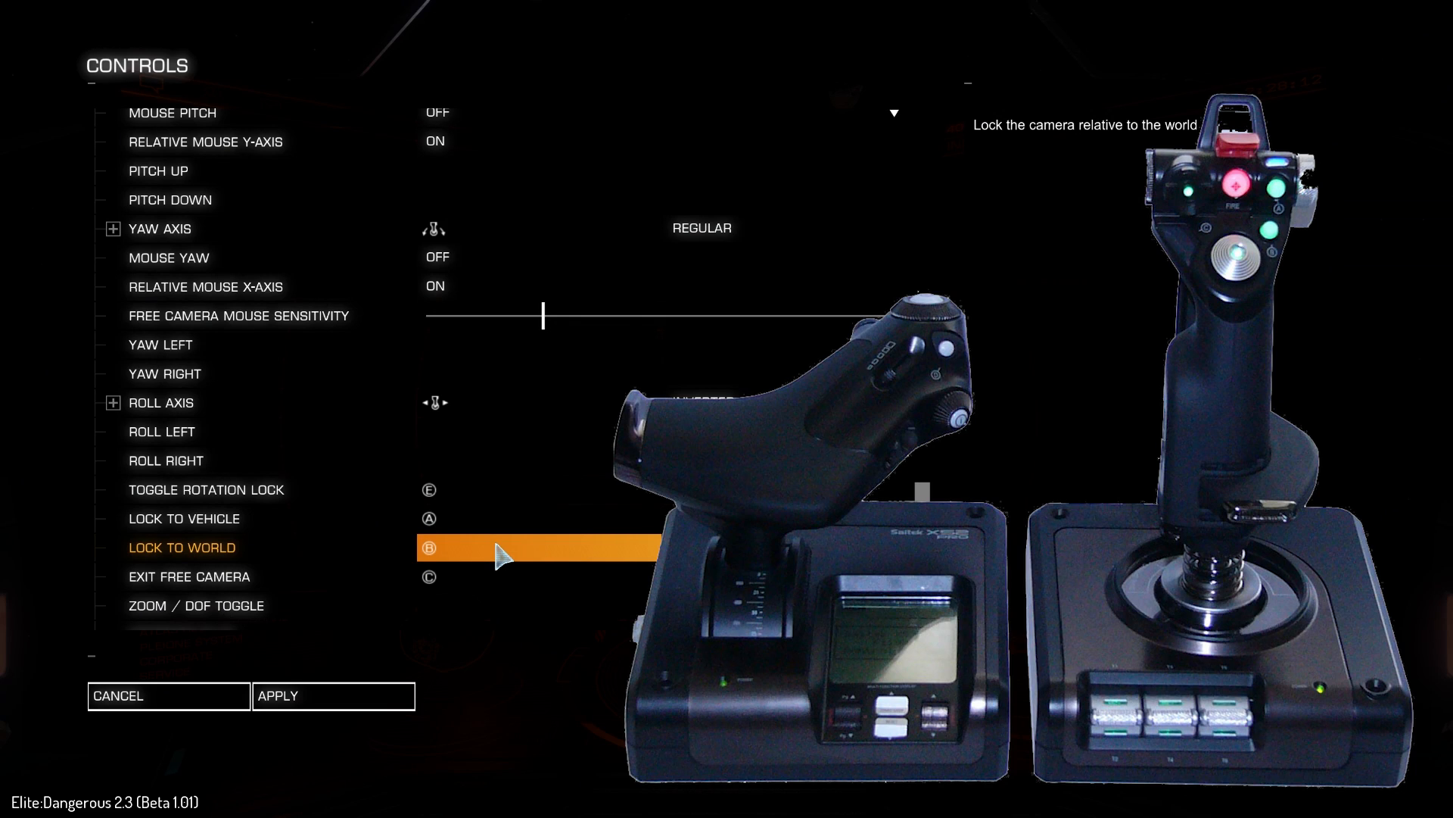
pyautogui.moveTo(497, 556)
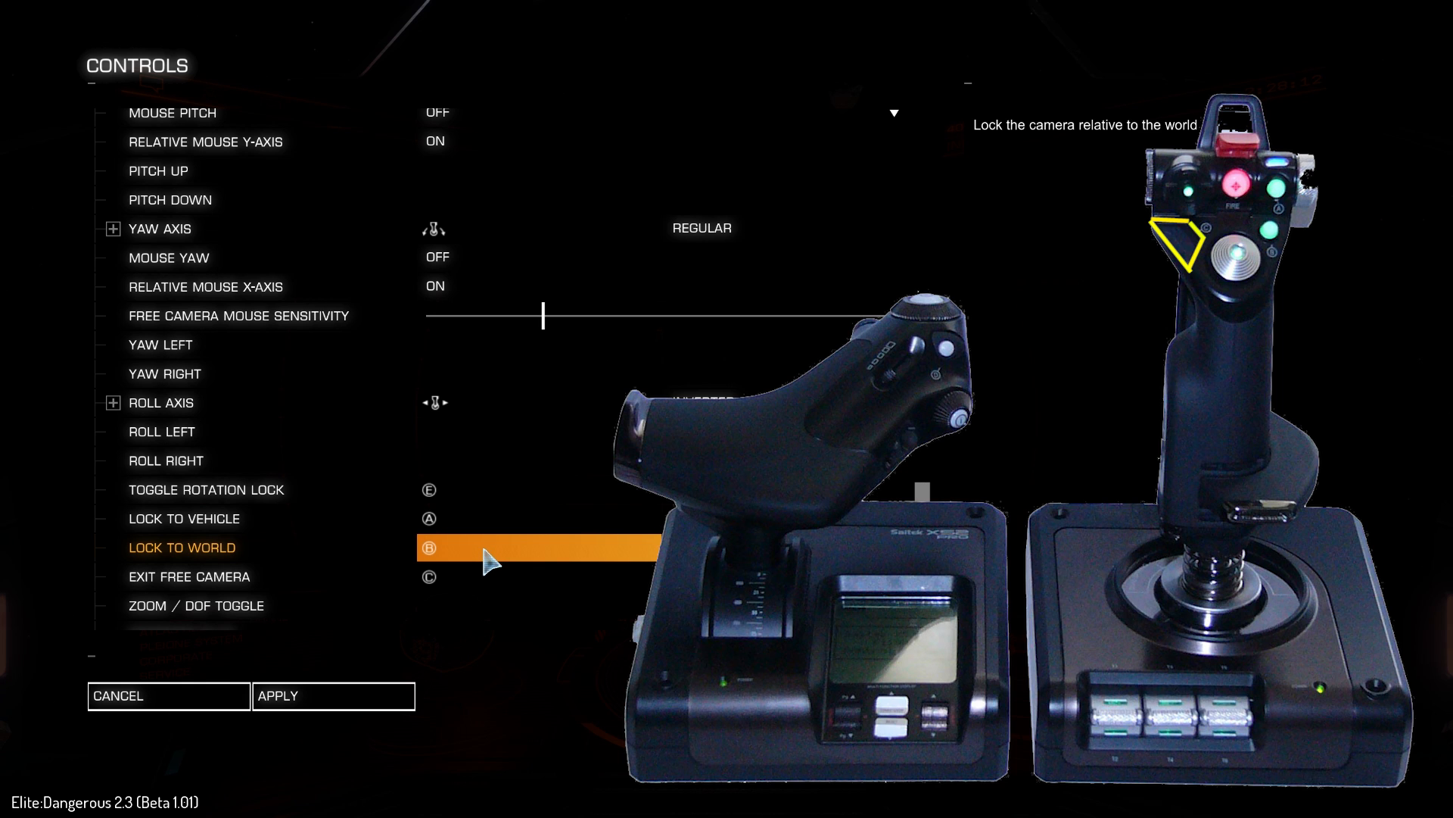
# - Scroll to the rotation lock, vehicle/world lock, exit and zoom/DOF bindings
pyautogui.scroll(-3)
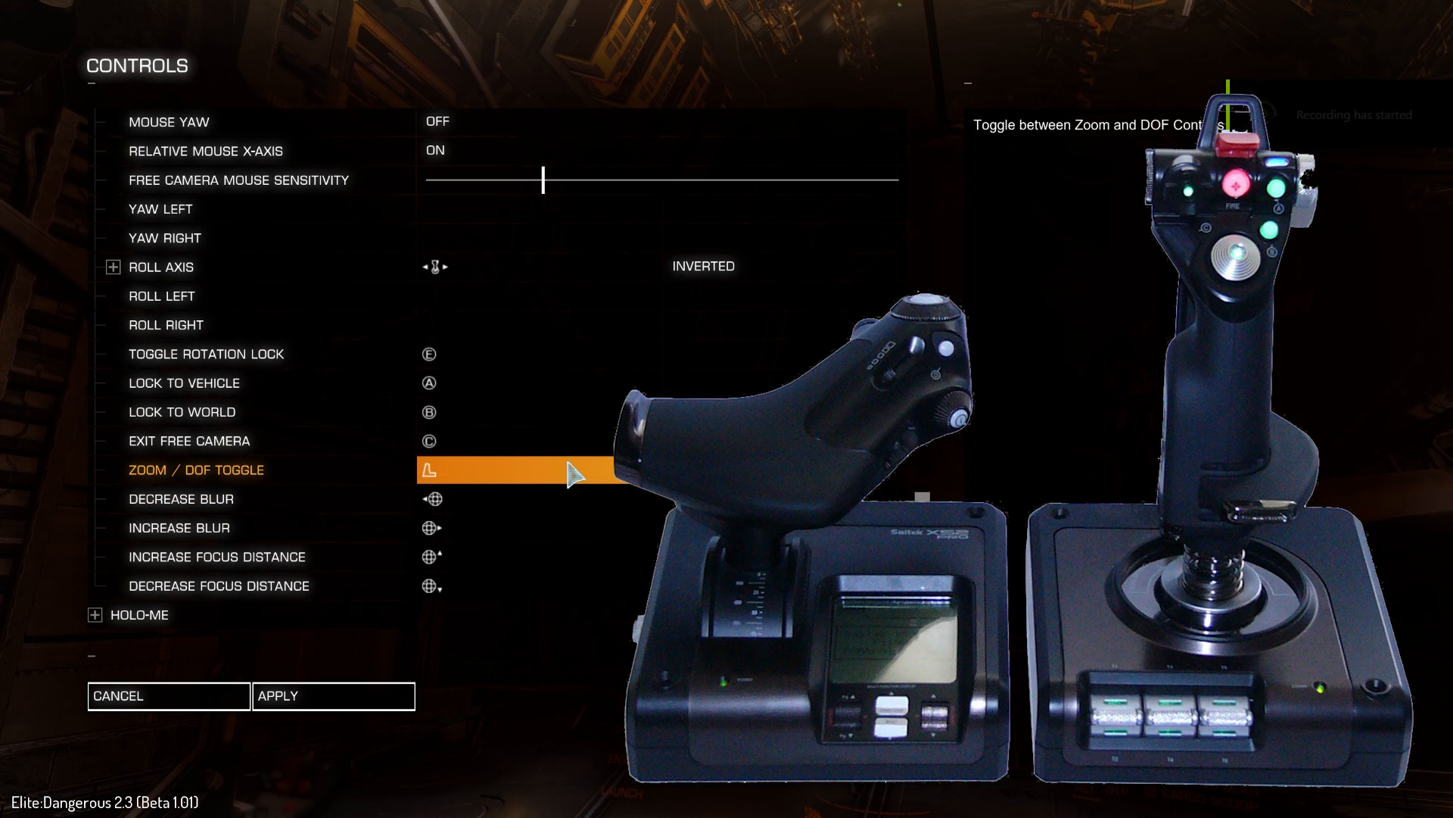